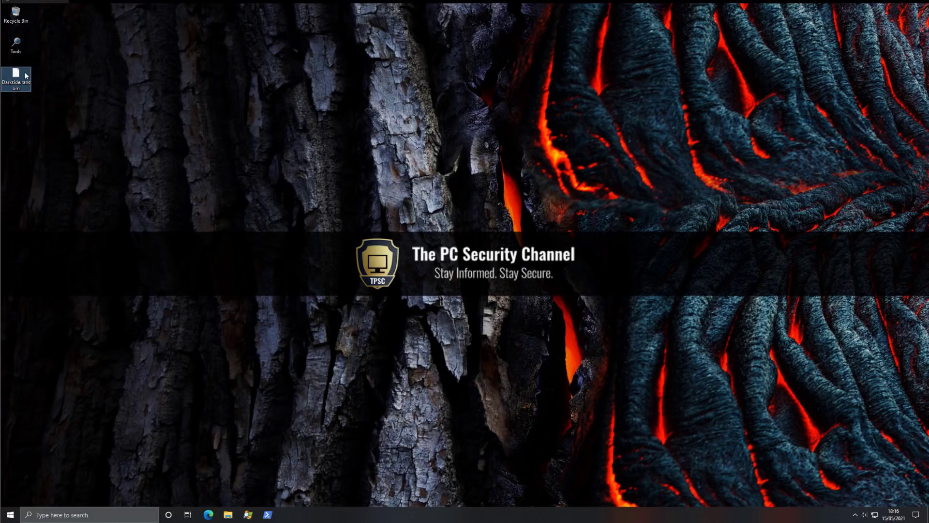
pyautogui.moveTo(26, 74)
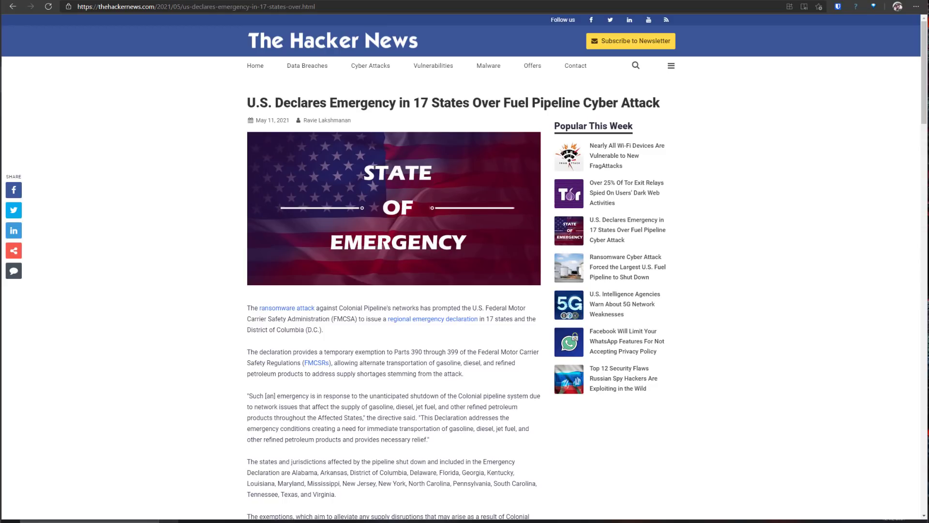
# Step: Scroll the Hacker News pipeline article down to the 'FBI Confirms DarkSide Ransomware' section
pyautogui.scroll(-3)
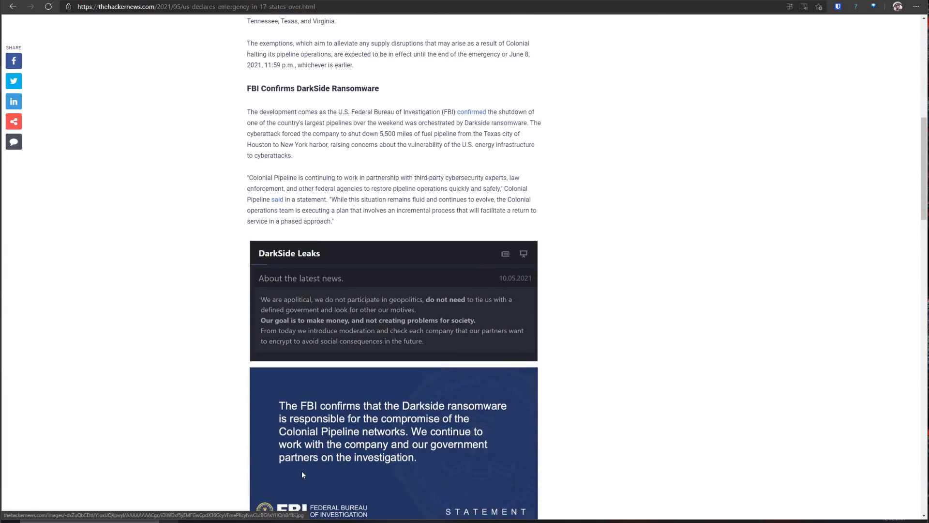
pyautogui.scroll(-3)
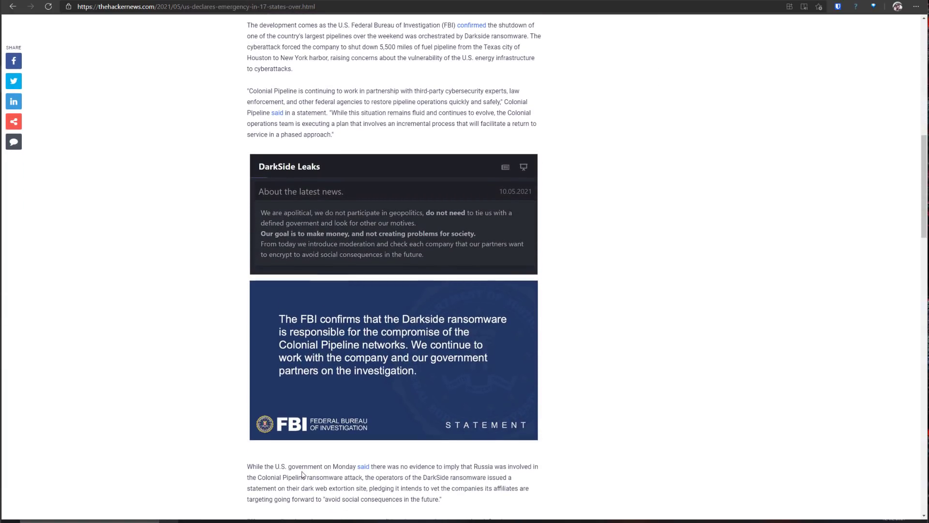
pyautogui.moveTo(257, 52)
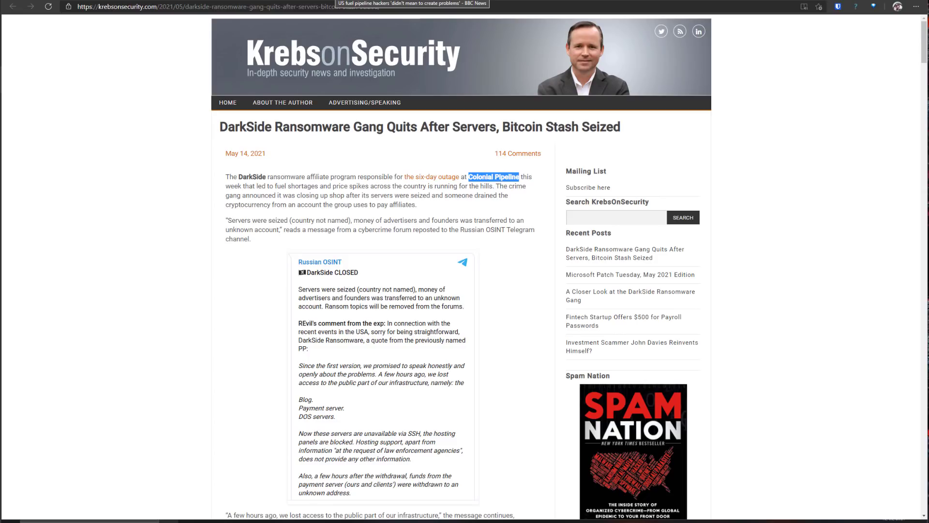
# Step: Switch to the KrebsOnSecurity tab reporting DarkSide quit after its servers and bitcoin were seized
pyautogui.click(420, 5)
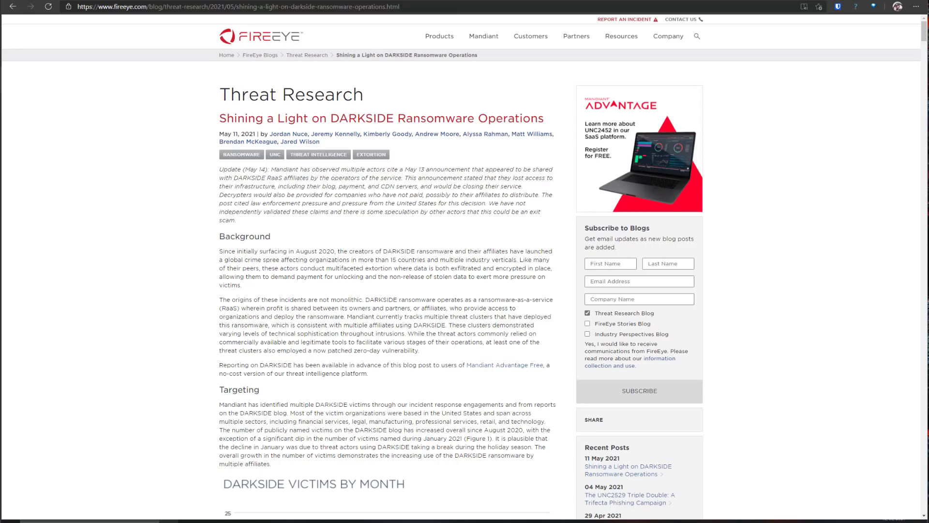
pyautogui.moveTo(213, 109)
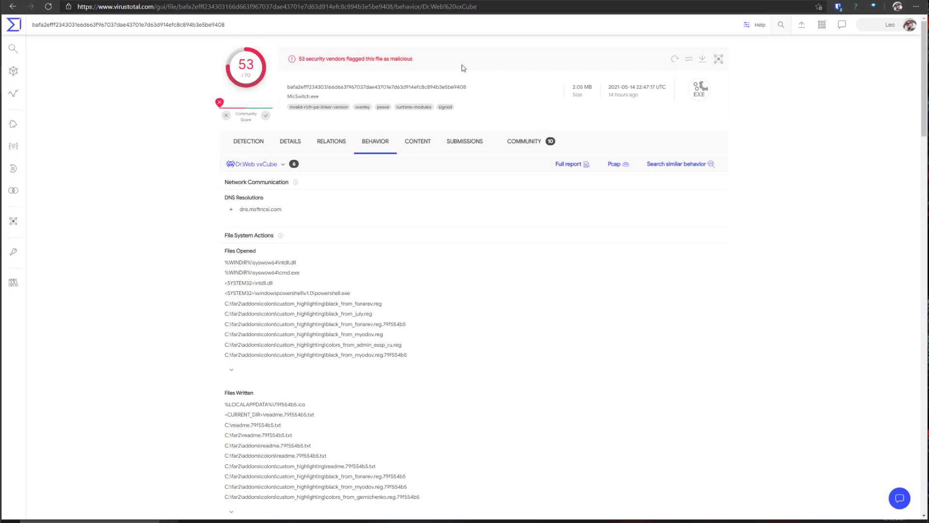
# Step: View the sample's VirusTotal Graph of contacted domains, dropped files and embedded URLs
pyautogui.click(718, 59)
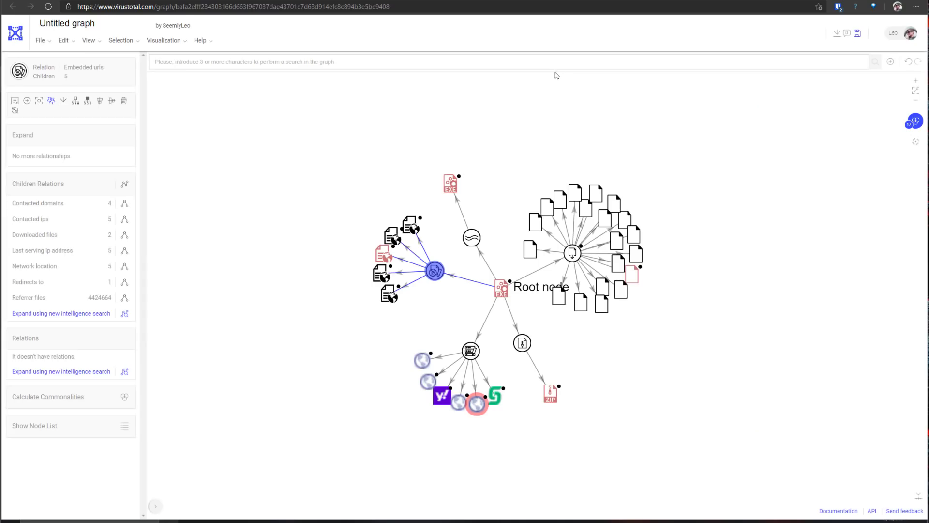
pyautogui.moveTo(502, 149)
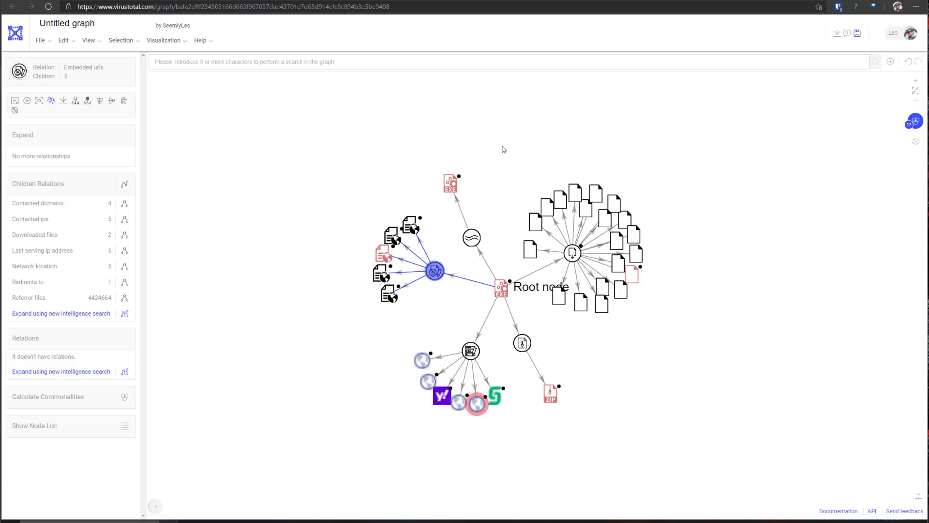
pyautogui.moveTo(591, 264)
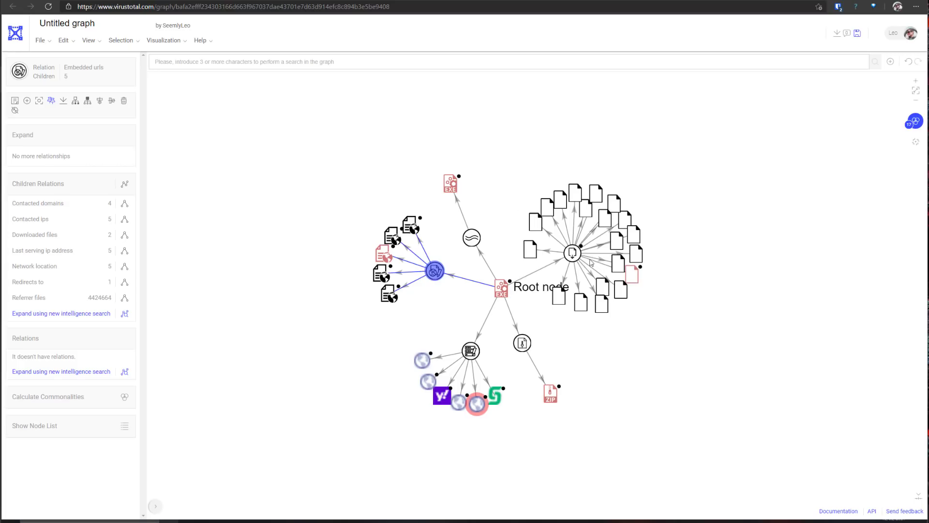
pyautogui.click(572, 253)
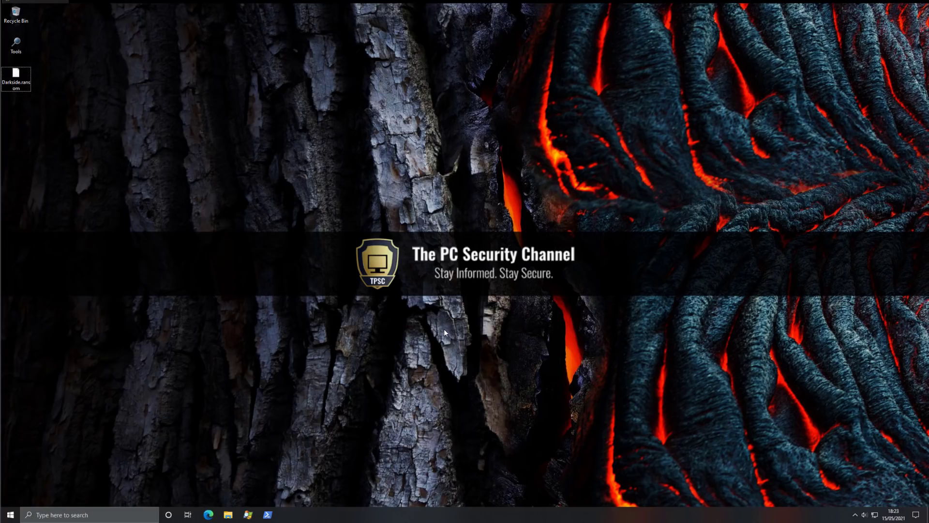
pyautogui.moveTo(256, 505)
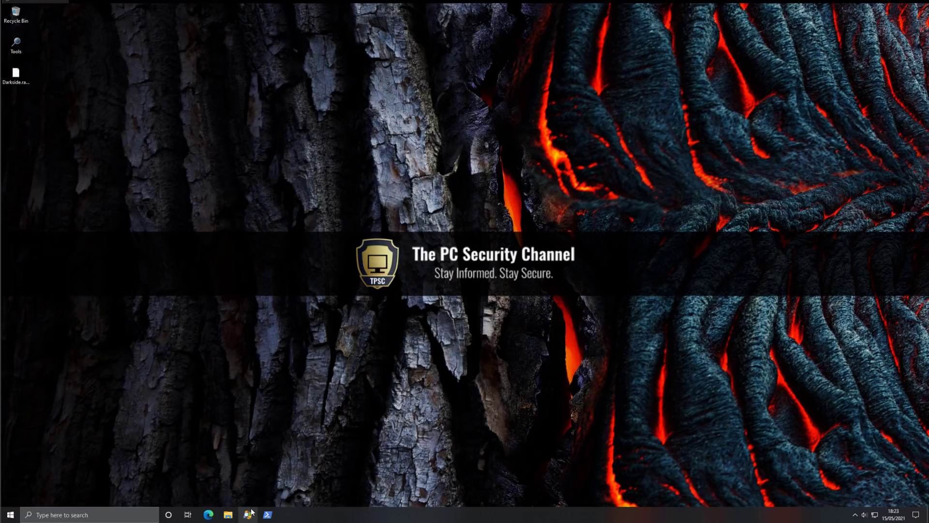
# Step: Launch Process Explorer from the taskbar to monitor running processes
pyautogui.click(251, 513)
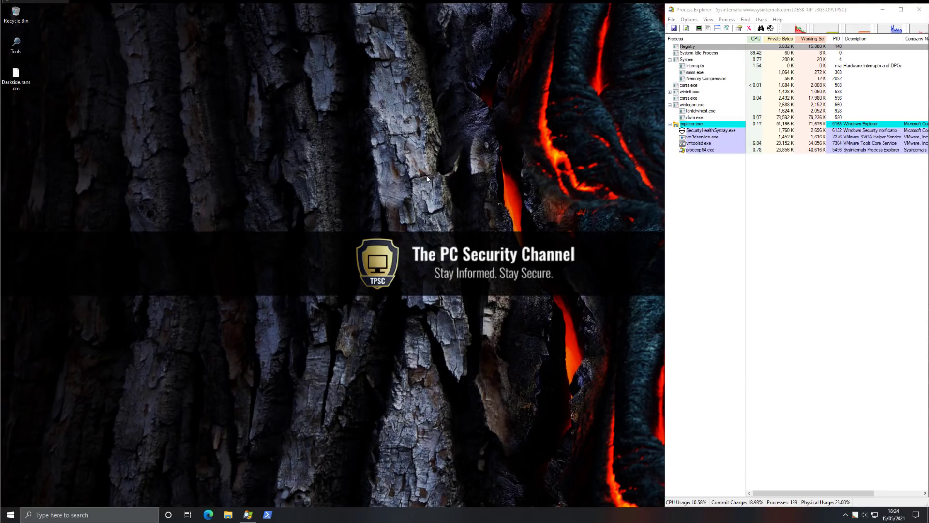
# Step: Run the sample as Darkside.exe and watch it appear in Process Explorer
pyautogui.click(15, 70)
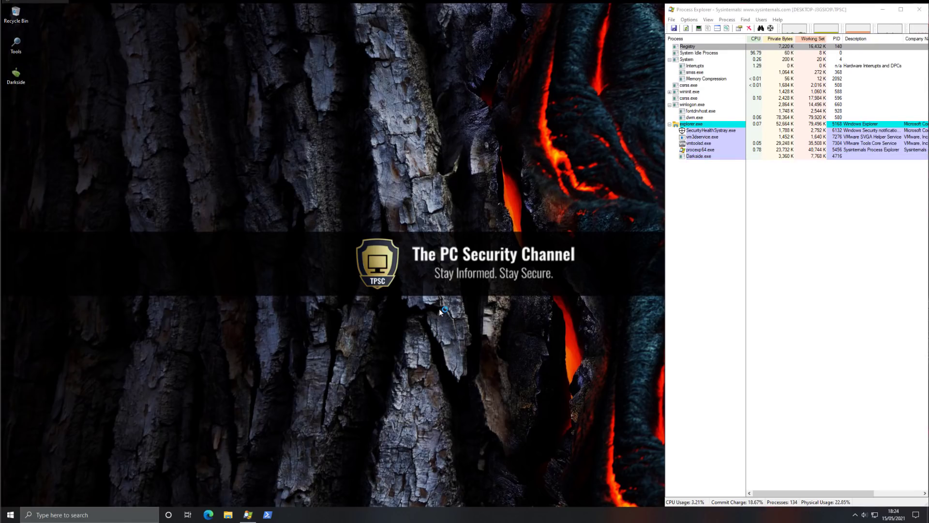
pyautogui.click(755, 38)
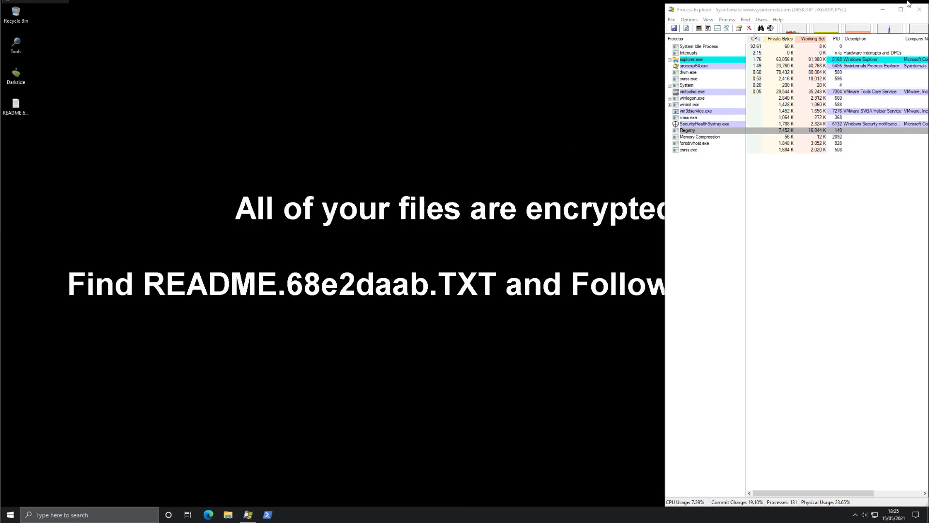
# Step: Close Process Explorer, inspect encrypted Documents and Pictures, and open README.68e2daab in Notepad
pyautogui.click(908, 4)
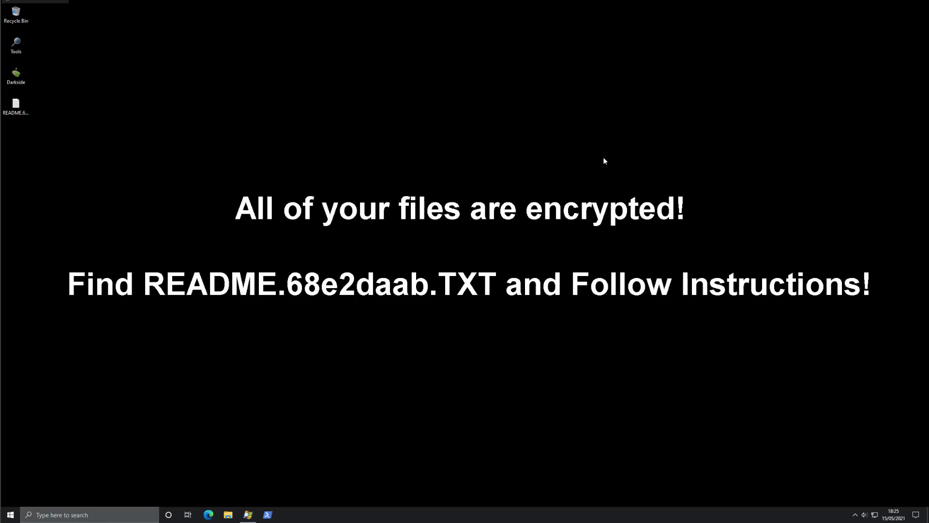
pyautogui.moveTo(229, 510)
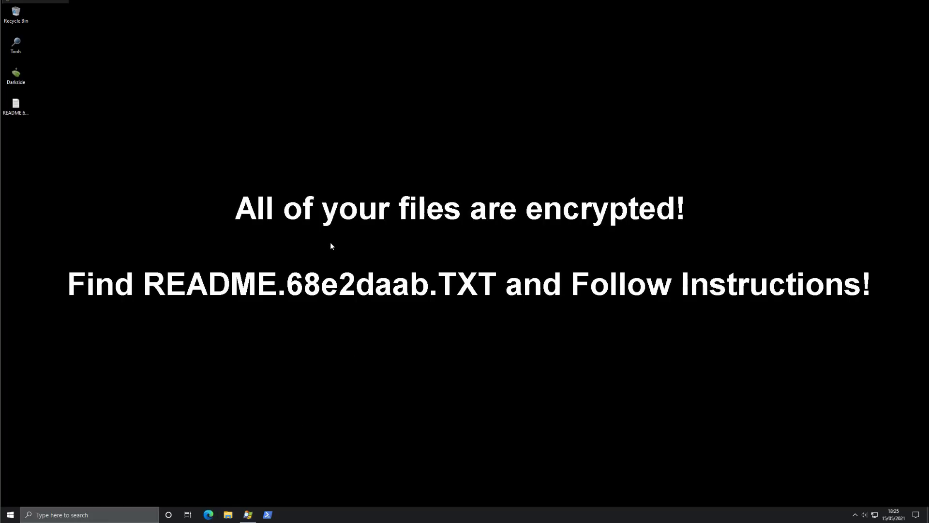
pyautogui.click(226, 514)
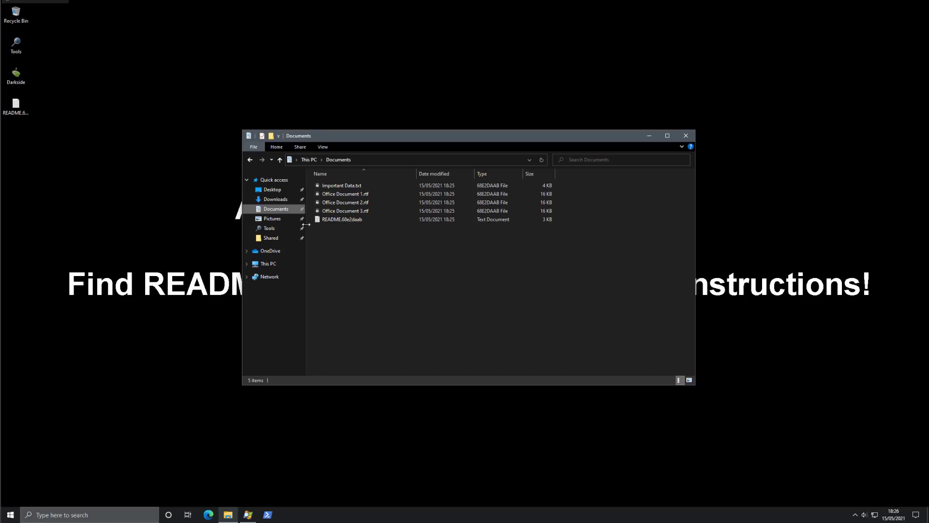
pyautogui.click(272, 218)
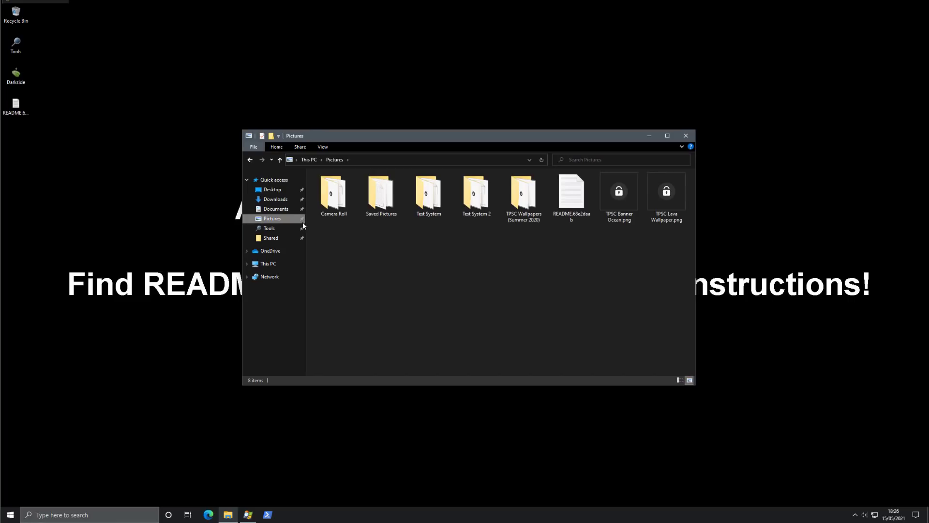
pyautogui.moveTo(546, 205)
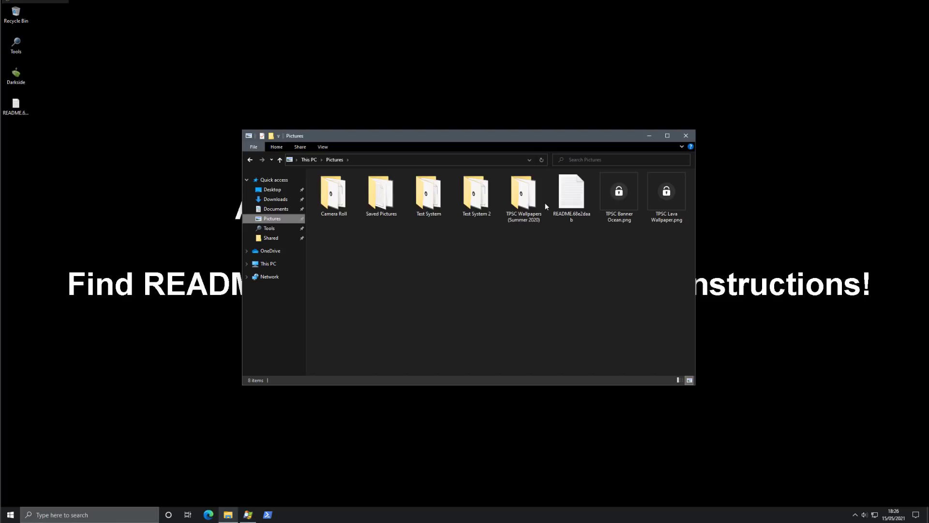
pyautogui.doubleClick(572, 189)
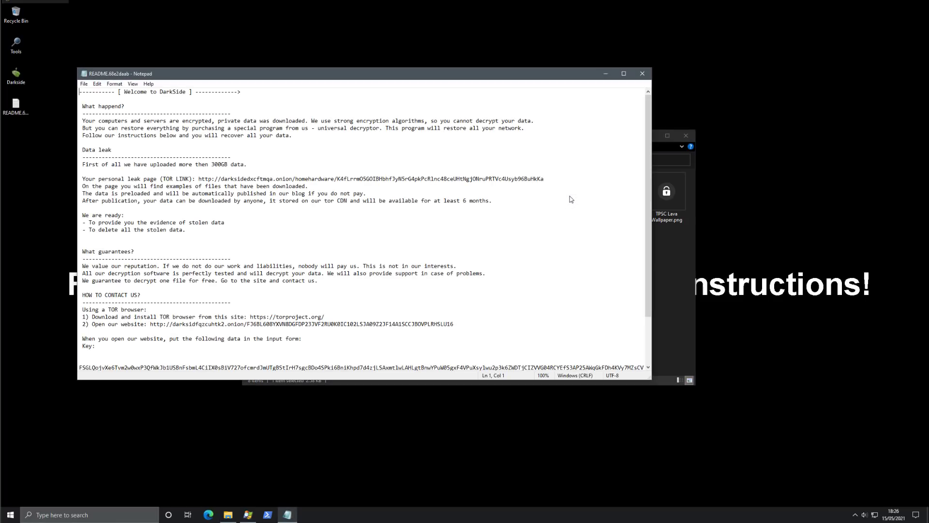